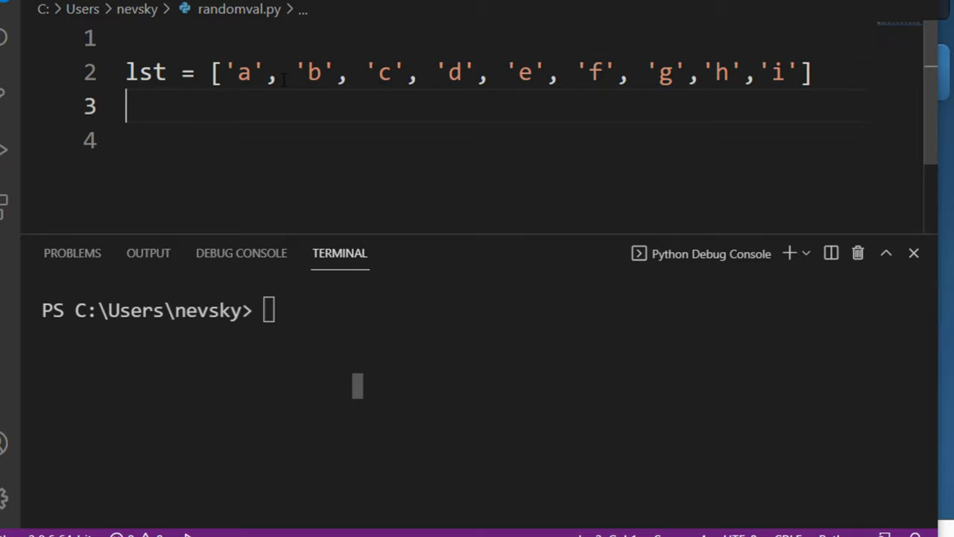
Step: Write random.shuffle(lst) to shuffle the letter list in place
{"action": "type", "text": "shuffle"}
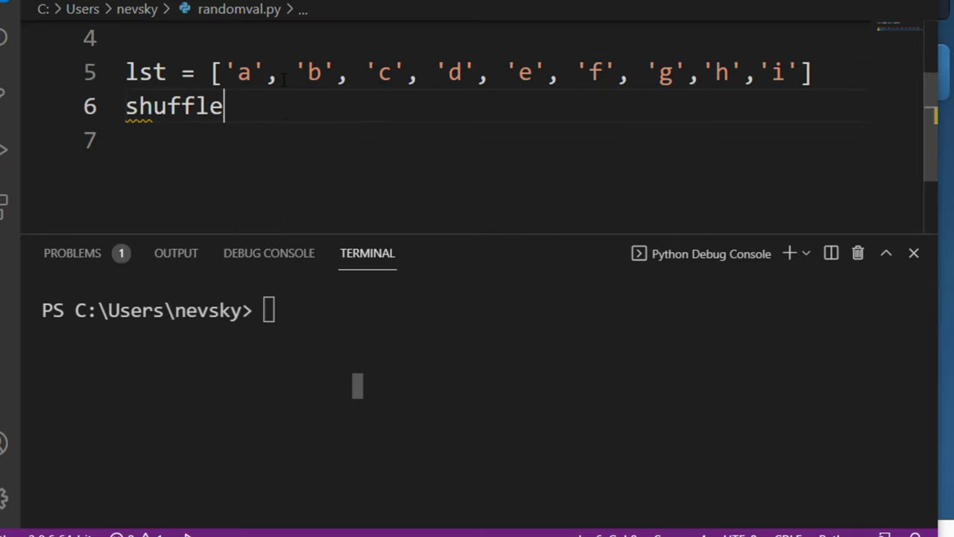
{"action": "type", "text": "()"}
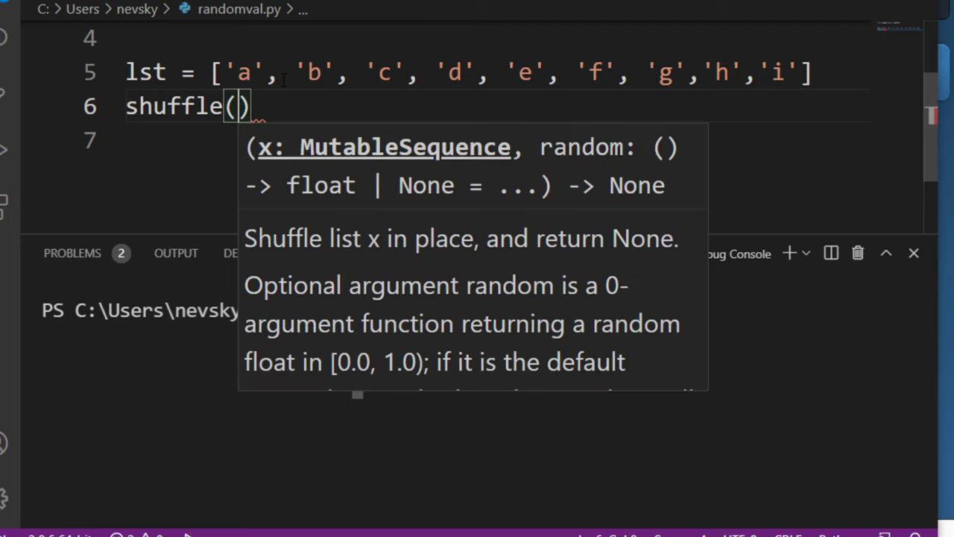
{"action": "type", "text": "lst"}
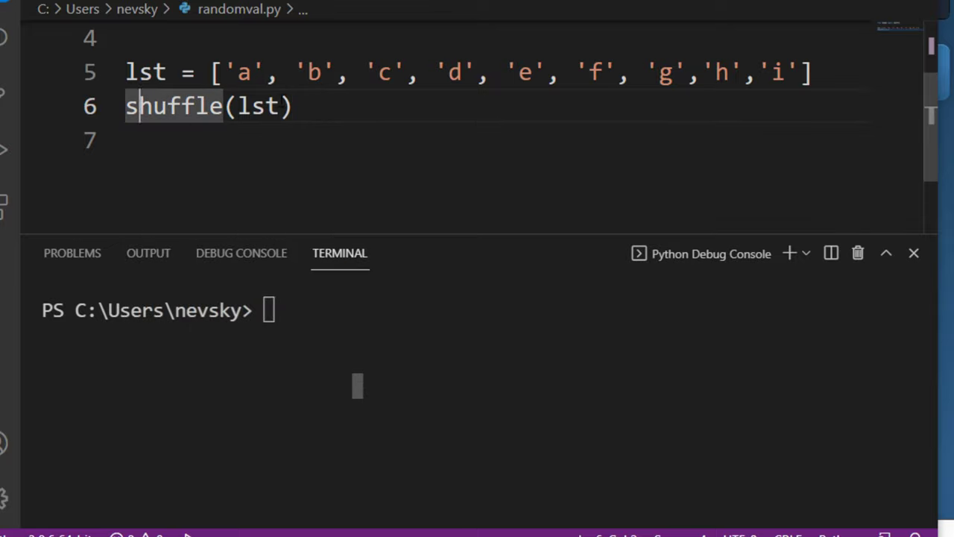
{"action": "type", "text": "ran"}
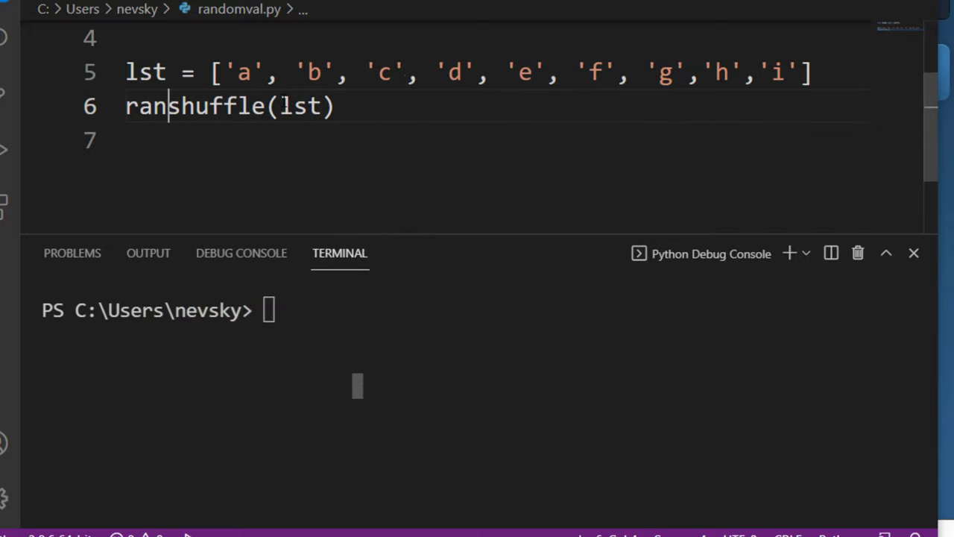
{"action": "type", "text": "dom."}
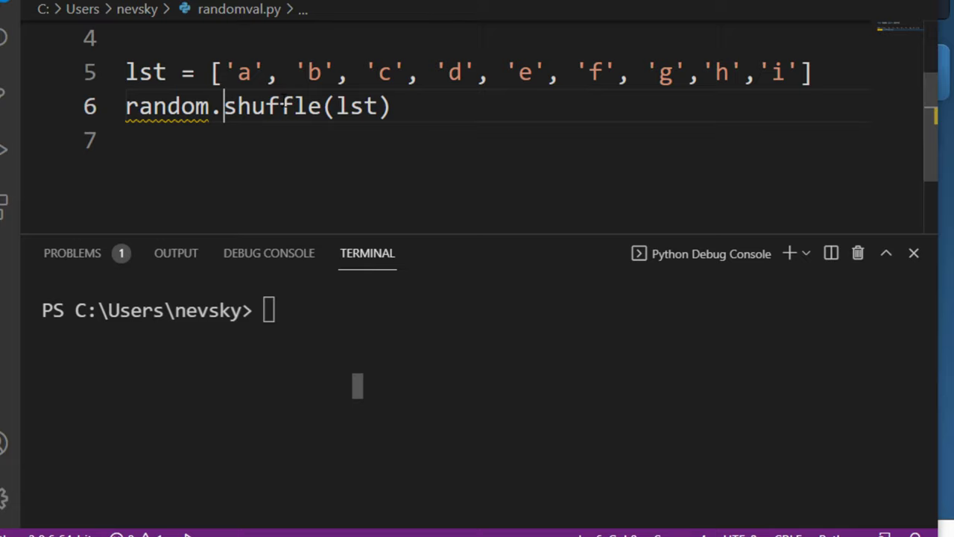
Step: Add import random at the top and print(lst) after the shuffle
{"action": "key", "text": "Enter"}
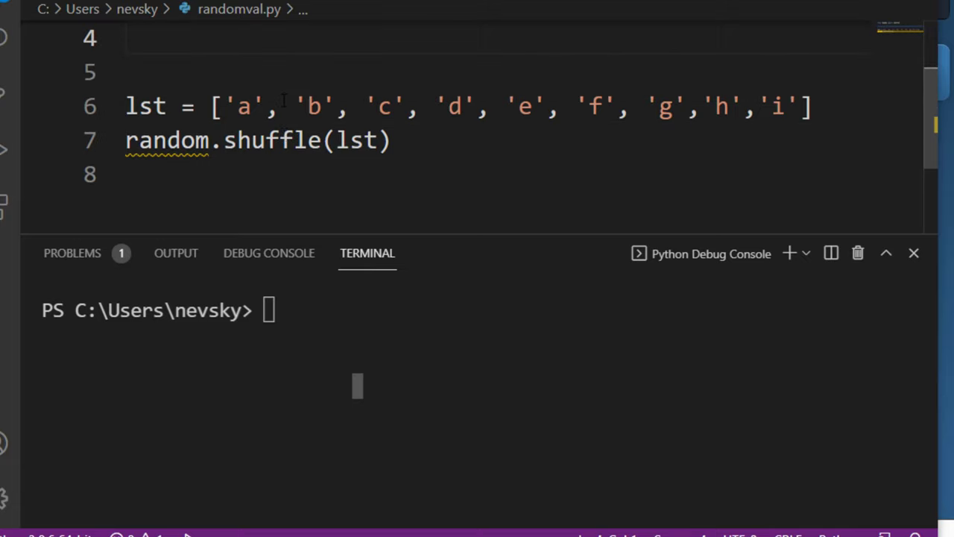
{"action": "type", "text": "import"}
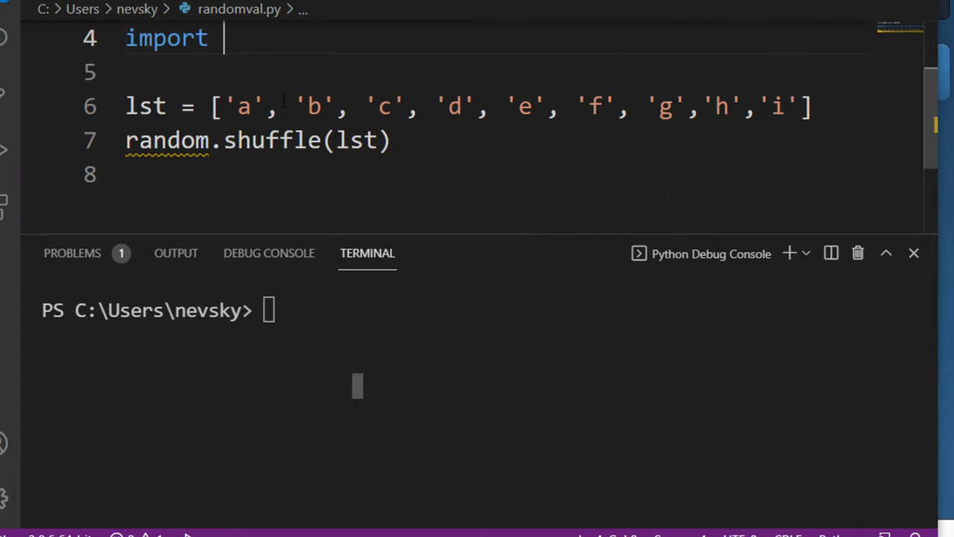
{"action": "type", "text": "random"}
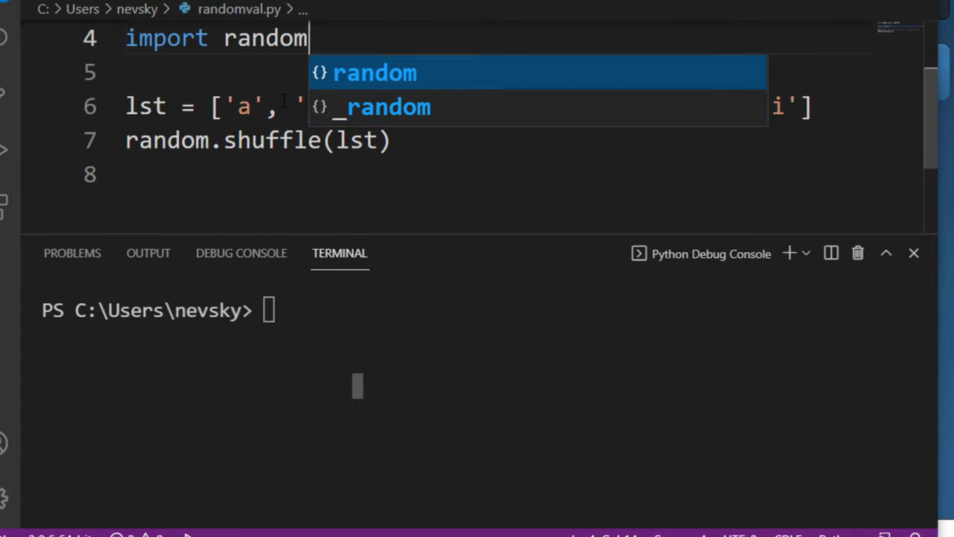
{"action": "type", "text": "print"}
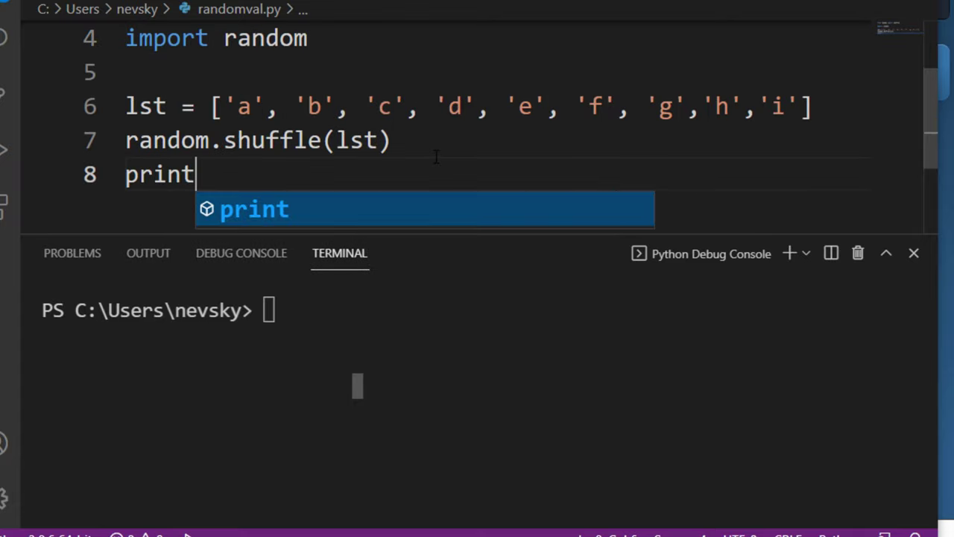
{"action": "type", "text": "(lst"}
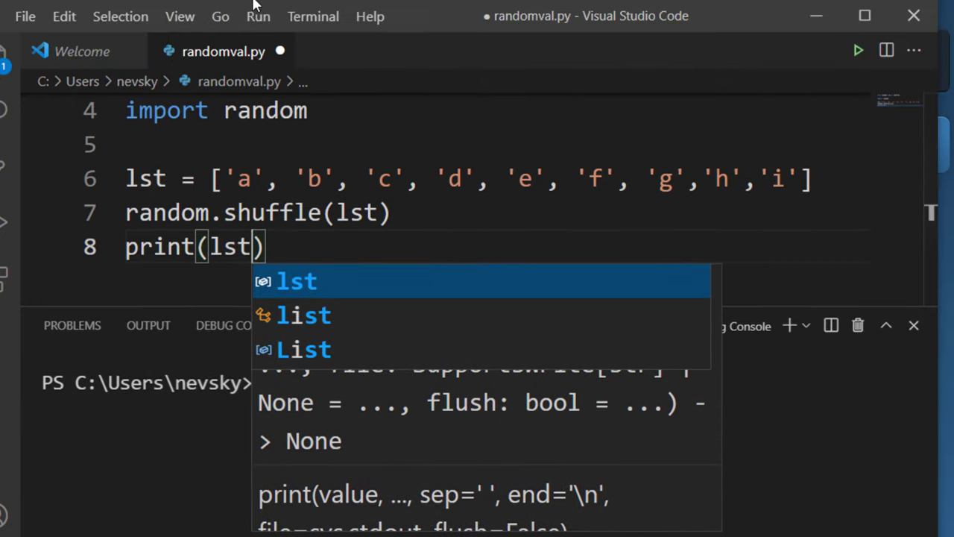
Step: Run randomval.py so the terminal prints the shuffled letter list
{"action": "left_click", "coordinate": [258, 15]}
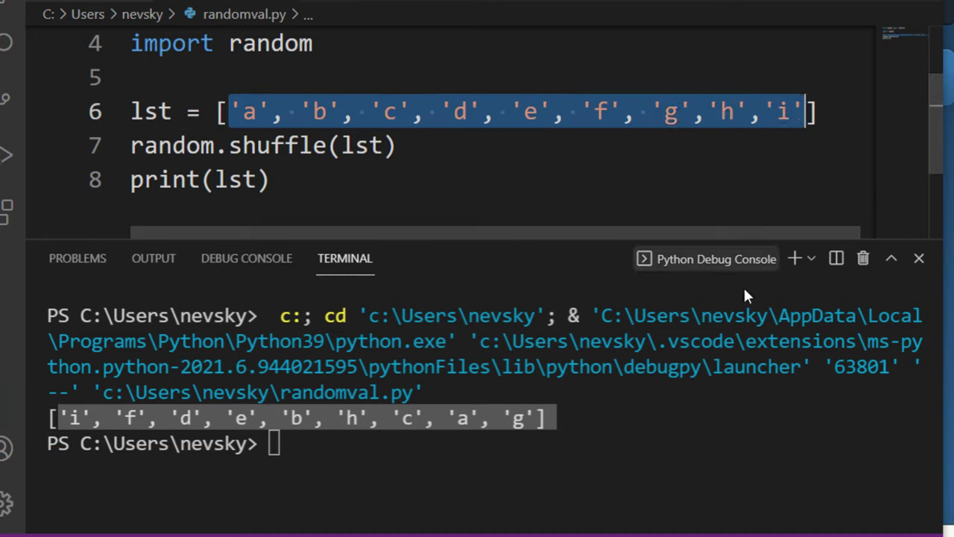
{"action": "mouse_move", "coordinate": [748, 295]}
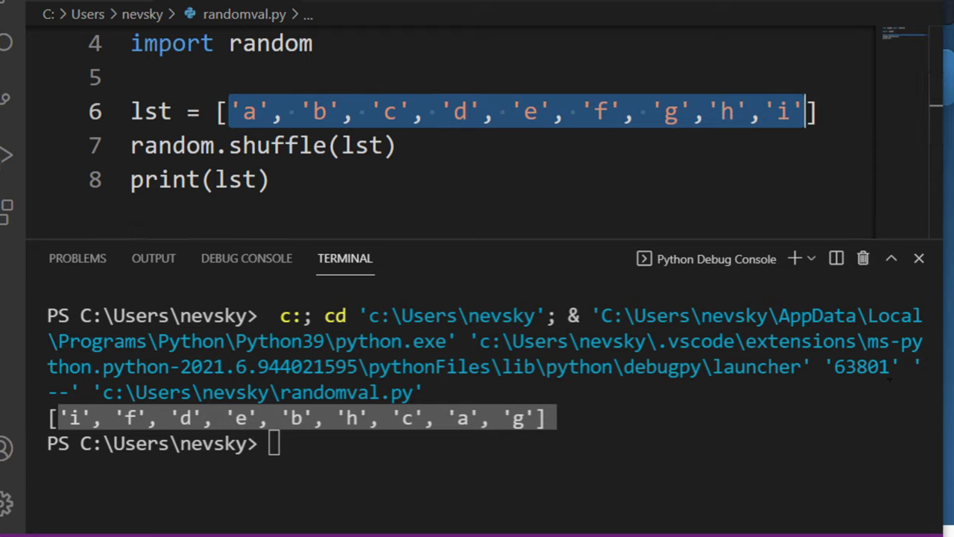